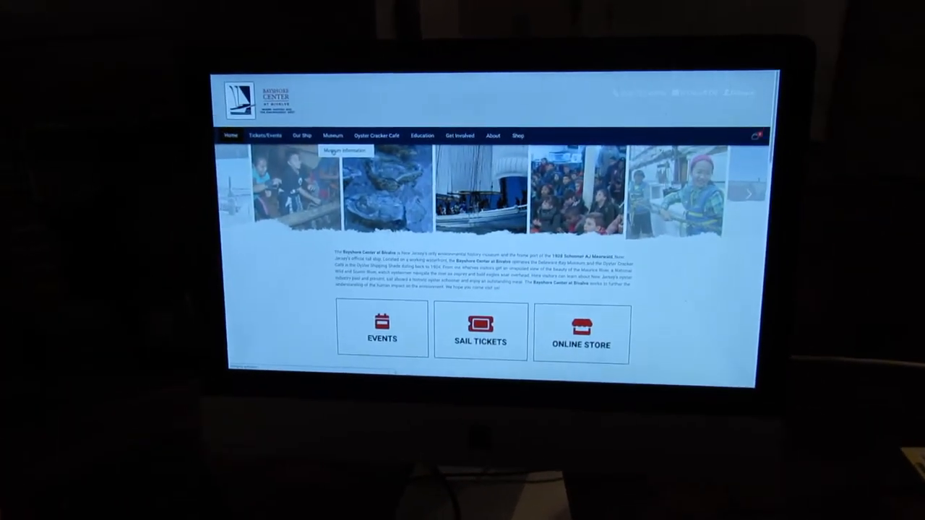
Step: View the Delaware Bay Museum page's Collections and research library section
left_click(333, 136)
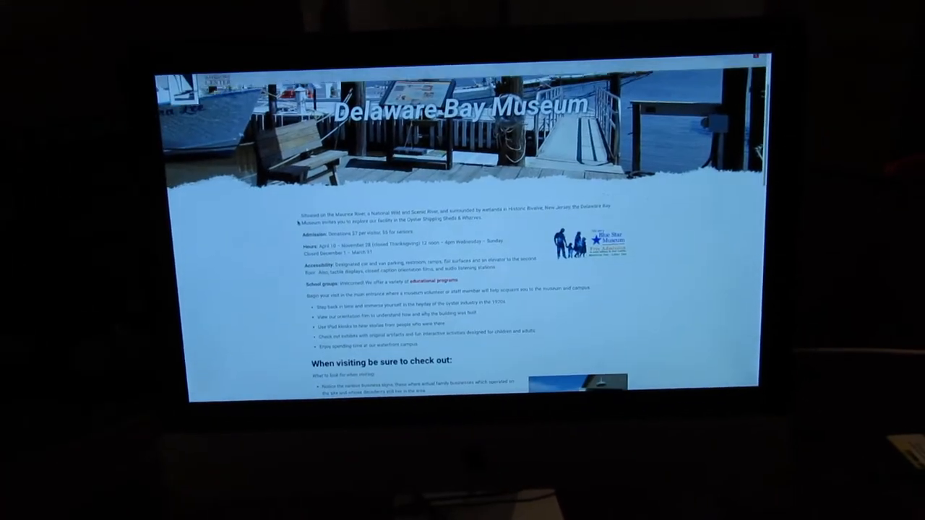
scroll("down", 3)
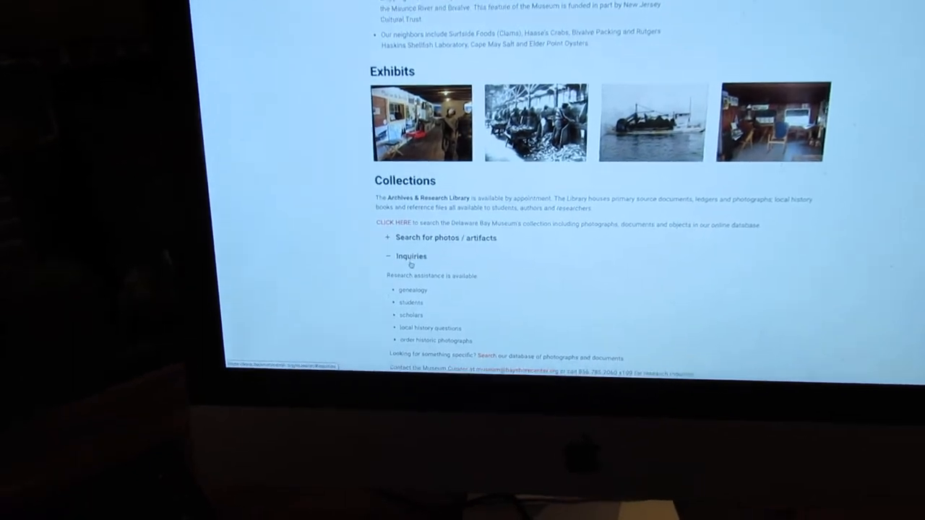
scroll("down", 3)
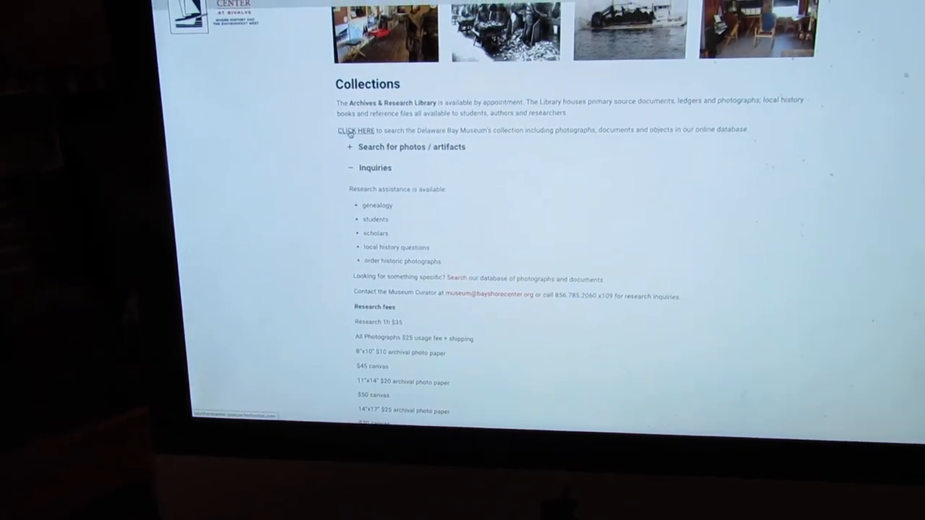
Step: Search the collections database for 'baskets' and view the 'Bench, Basket Making' record
left_click(353, 130)
type("baskets")
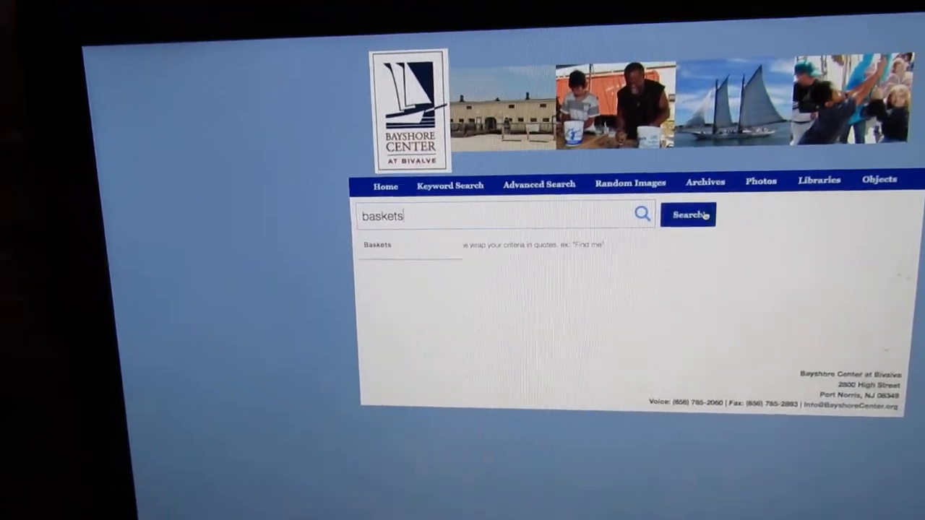
left_click(688, 214)
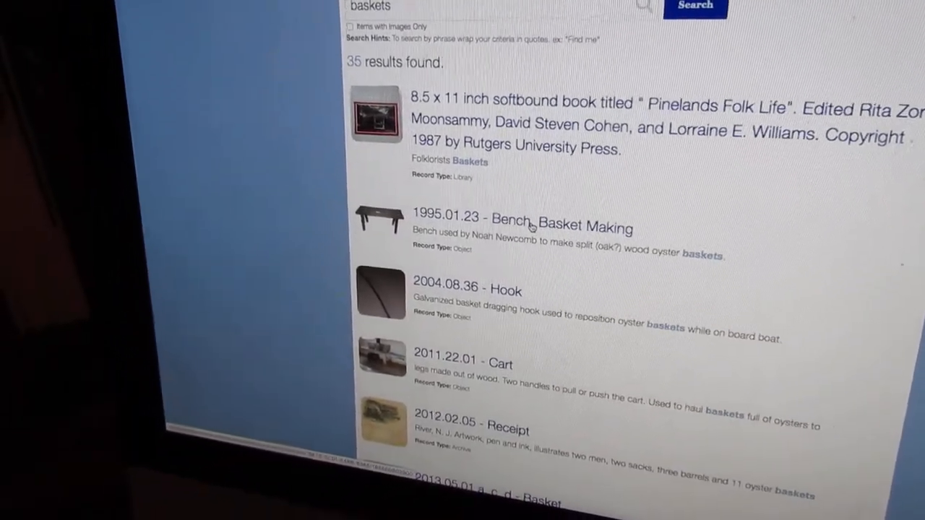
left_click(523, 225)
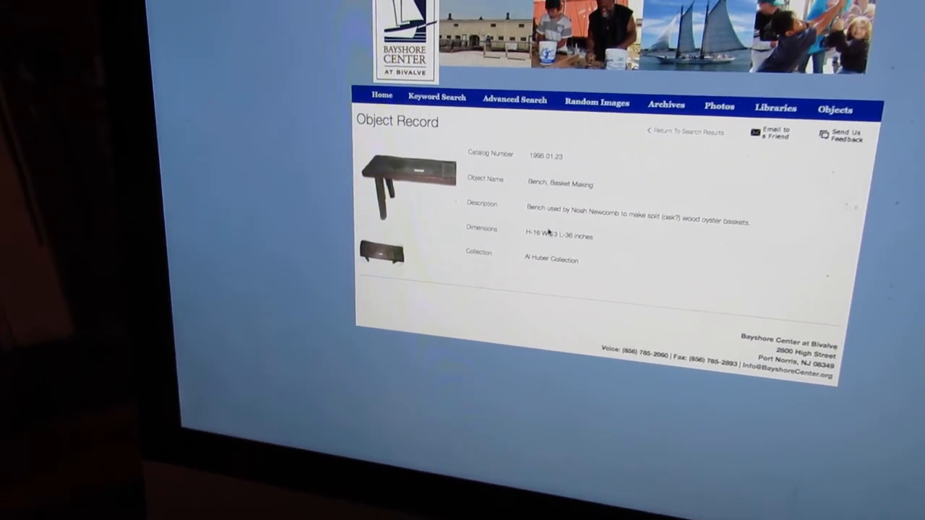
Step: Find the CHARLES I COVERT / COLUMBIA schooner photo record and start its Send Us Feedback form
left_click(381, 96)
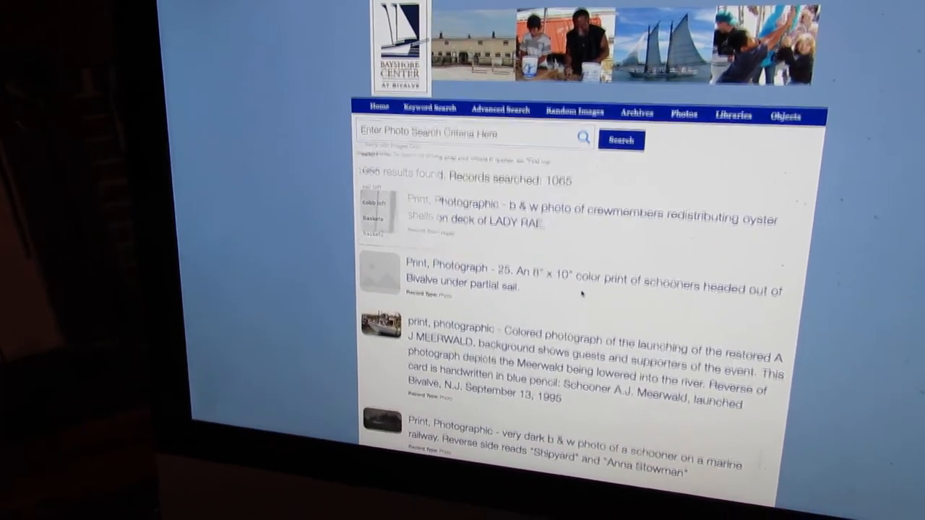
scroll("down", 3)
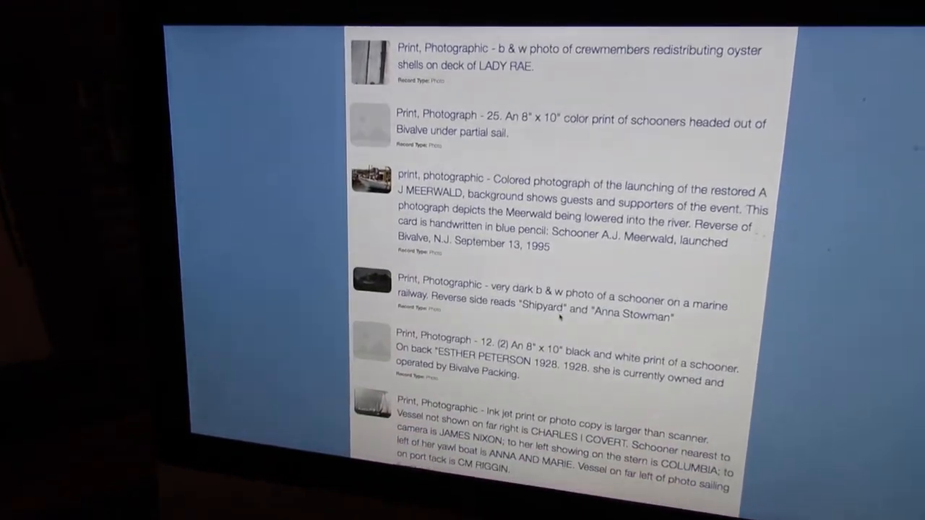
scroll("down", 3)
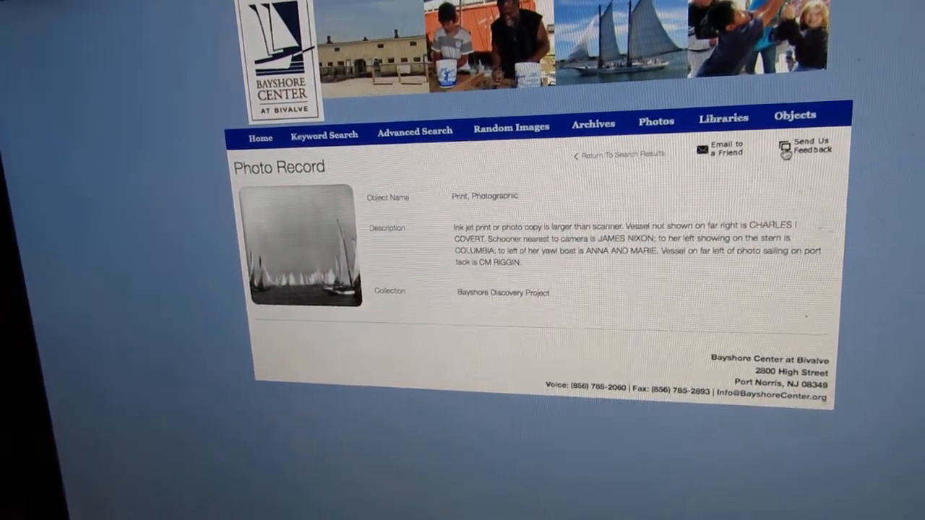
left_click(812, 145)
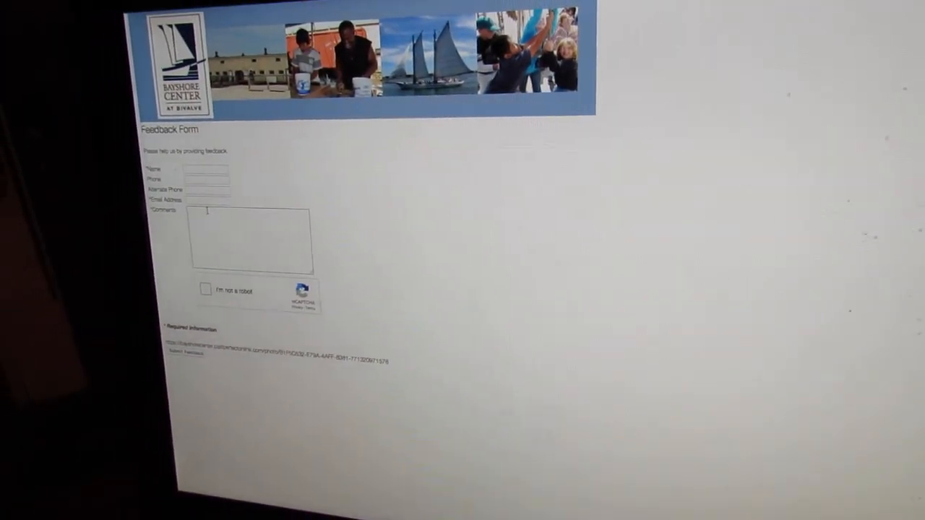